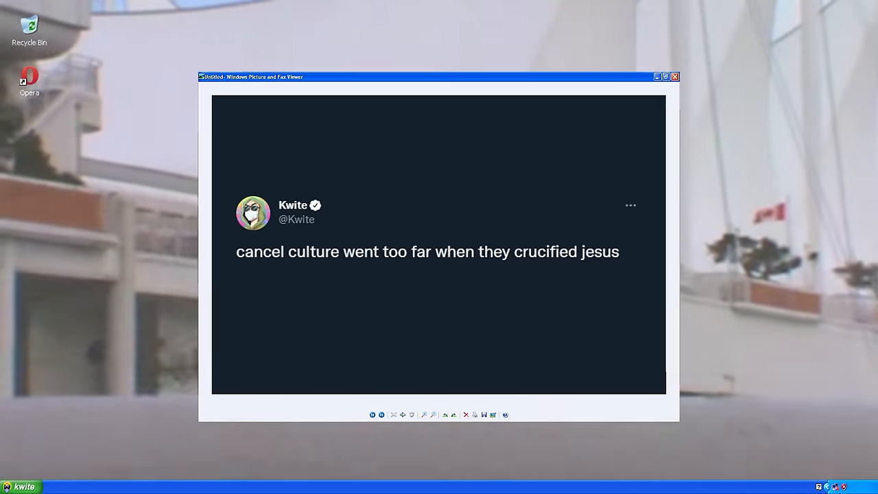
Close the Windows Picture and Fax Viewer showing the tweet screenshot, leaving the desktop wallpaper
click(675, 77)
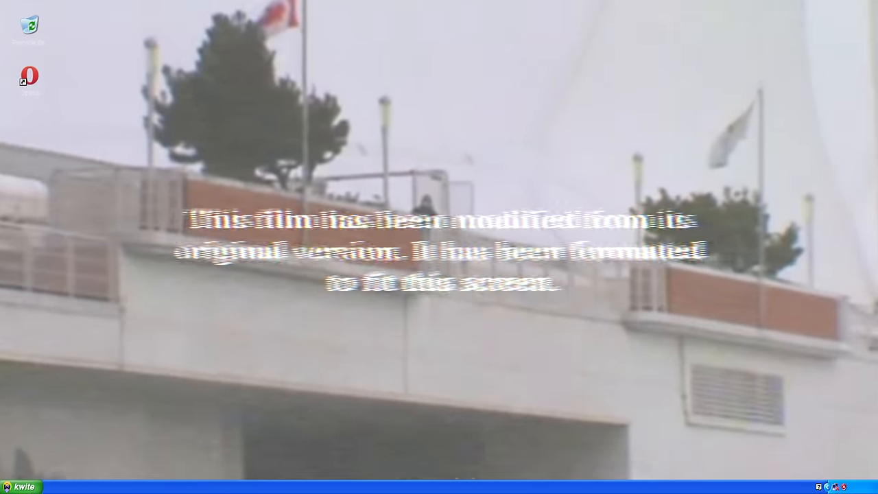